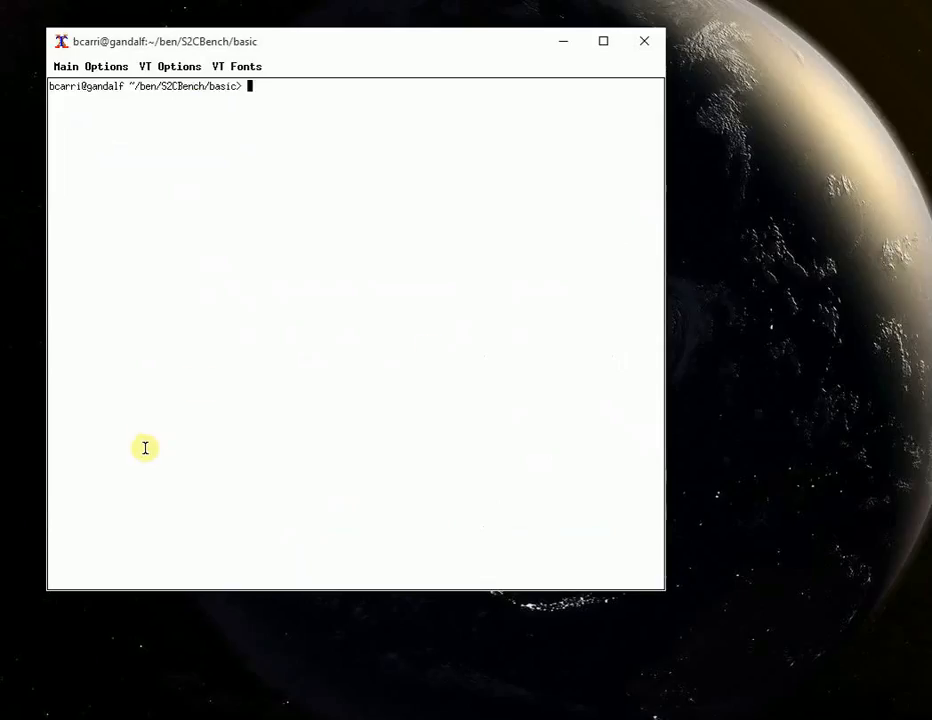
{"action": "mouse_move", "coordinate": [167, 437]}
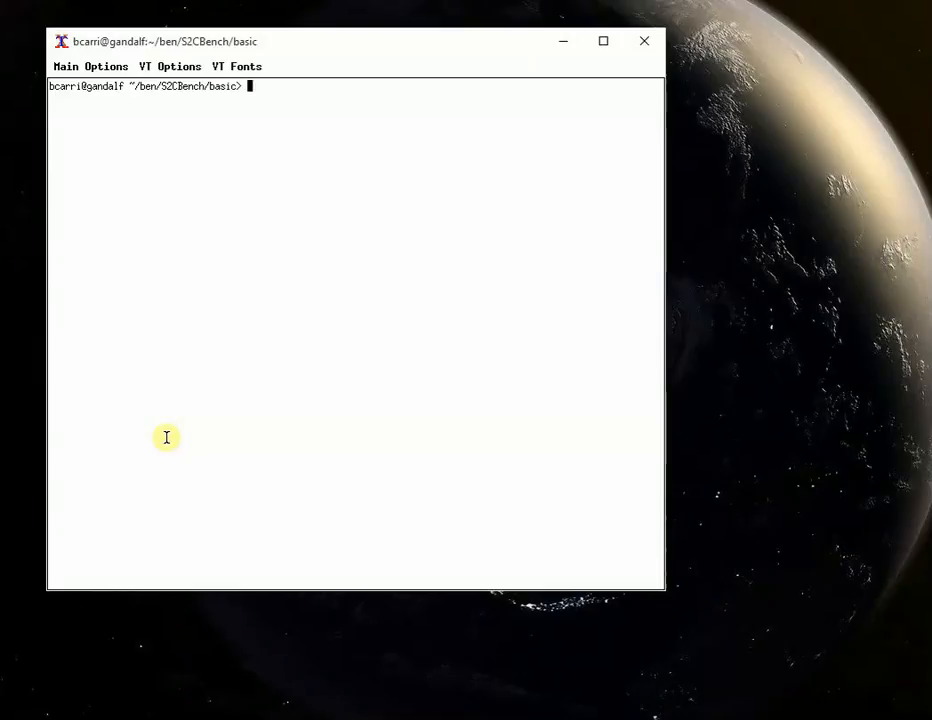
- List the basic example folder with ls -ltra, showing details, oldest first
{"action": "type", "text": "ls -ltra"}
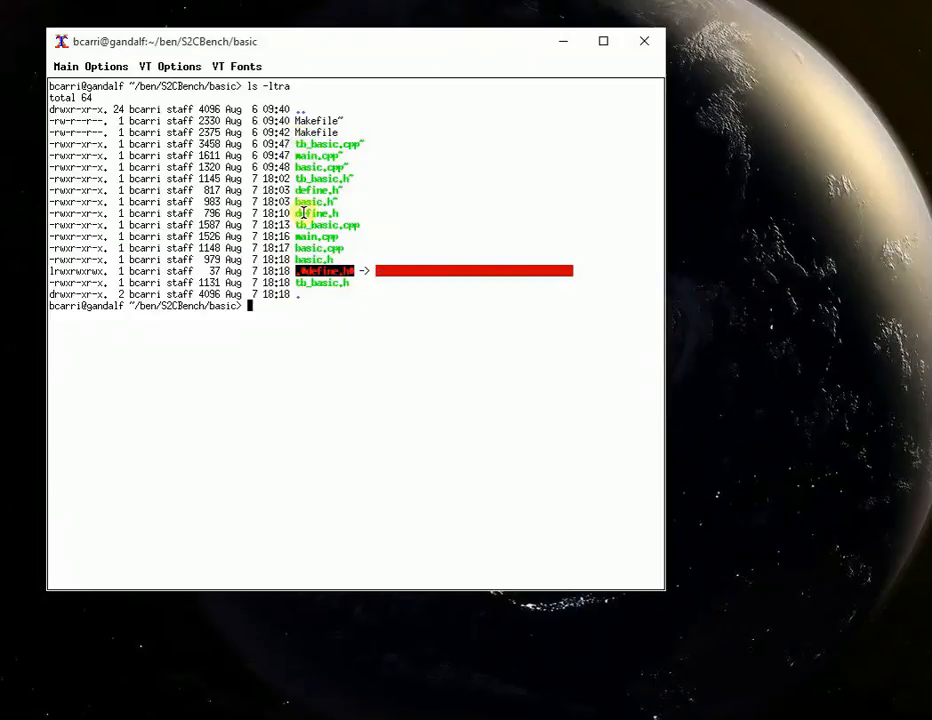
- Launch XEmacs on the example's .cpp files, with tb_basic.cpp showing first
{"action": "left_click_drag", "start_coordinate": [300, 215], "coordinate": [340, 260]}
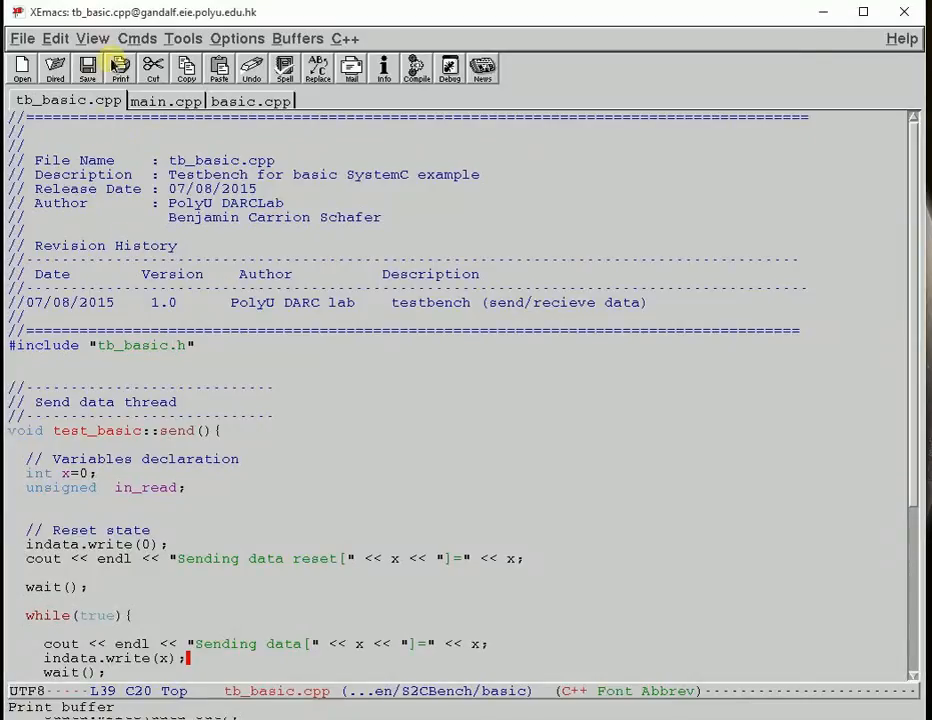
- Show main.cpp and highlight the sc_main header and testbench port connections
{"action": "left_click", "coordinate": [165, 100]}
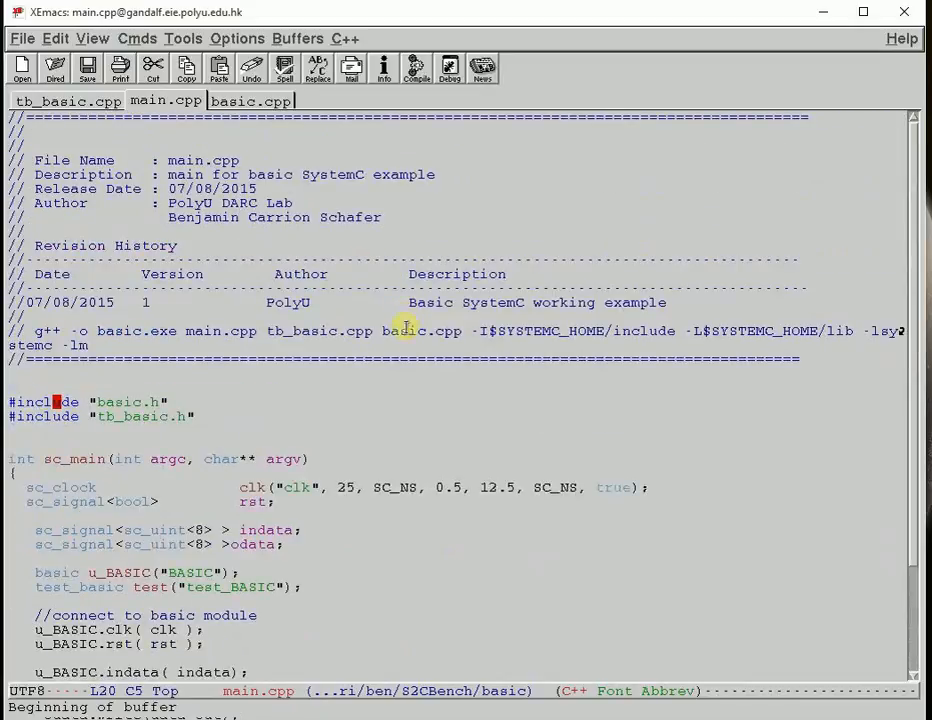
{"action": "scroll", "scroll_direction": "down", "scroll_amount": 3}
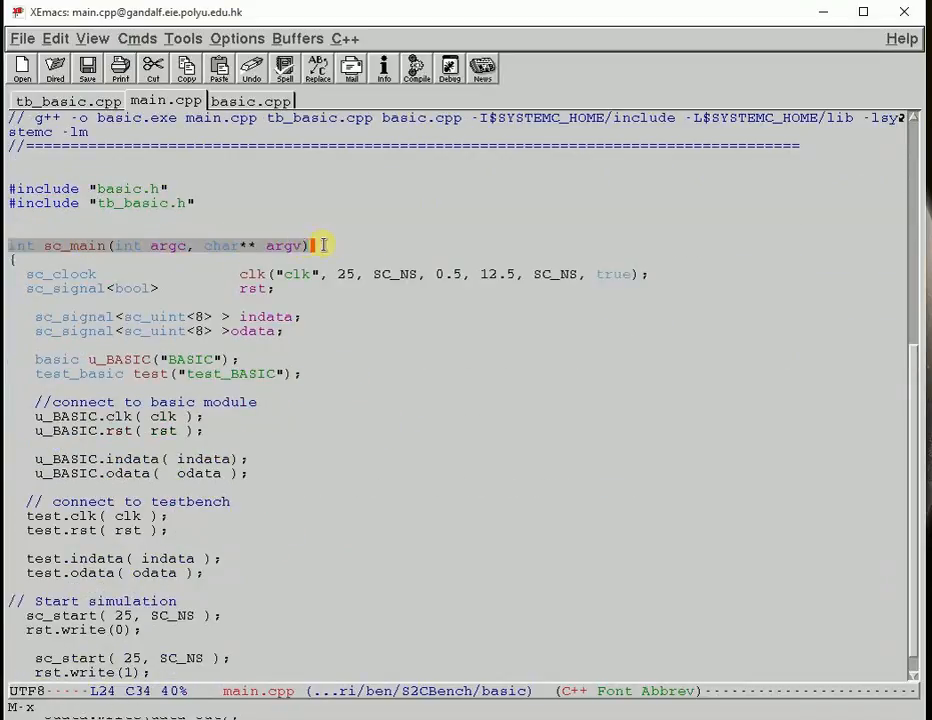
{"action": "left_click", "coordinate": [28, 274]}
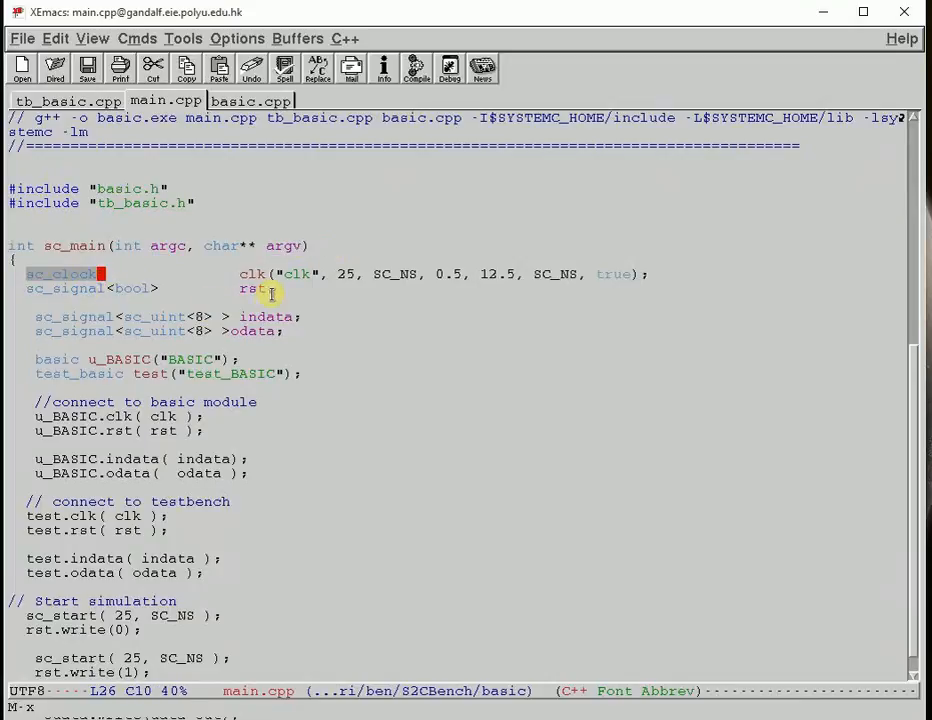
{"action": "mouse_move", "coordinate": [30, 365]}
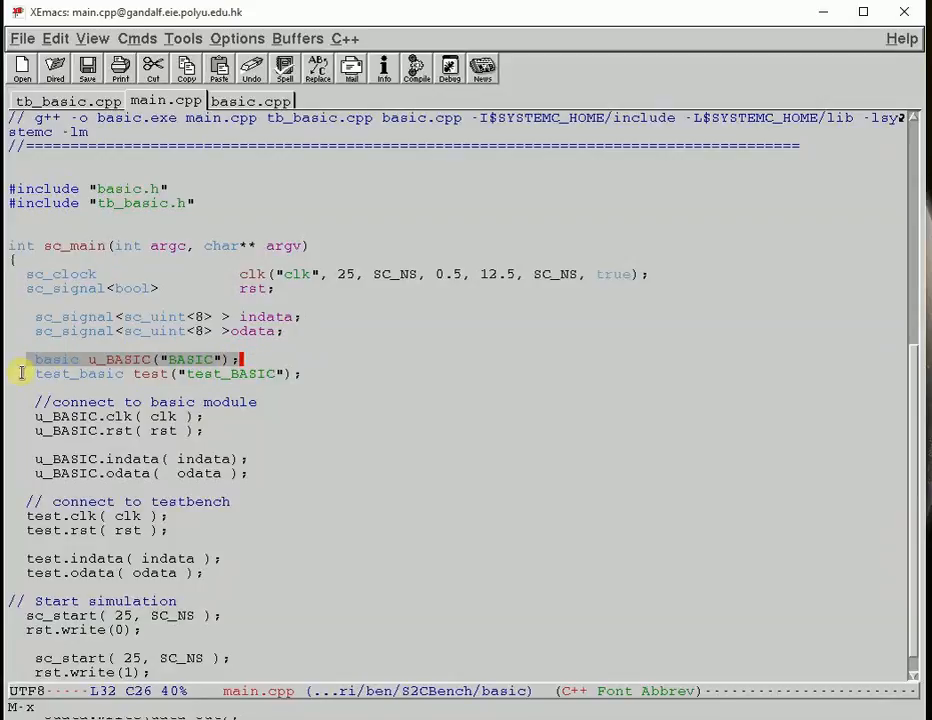
{"action": "scroll", "scroll_direction": "down", "scroll_amount": 3}
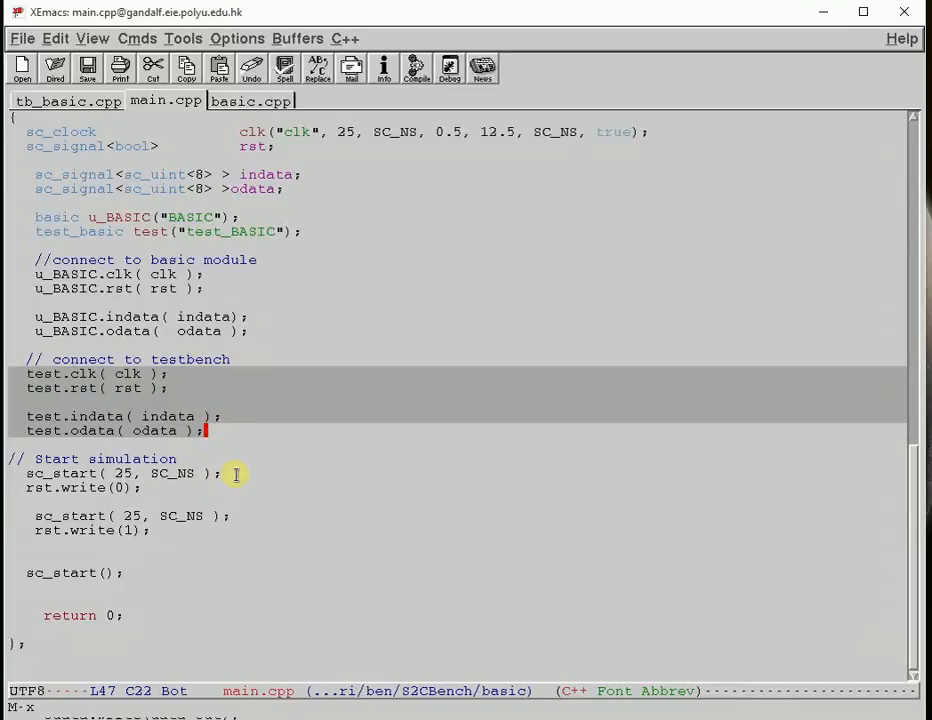
{"action": "left_click", "coordinate": [100, 487]}
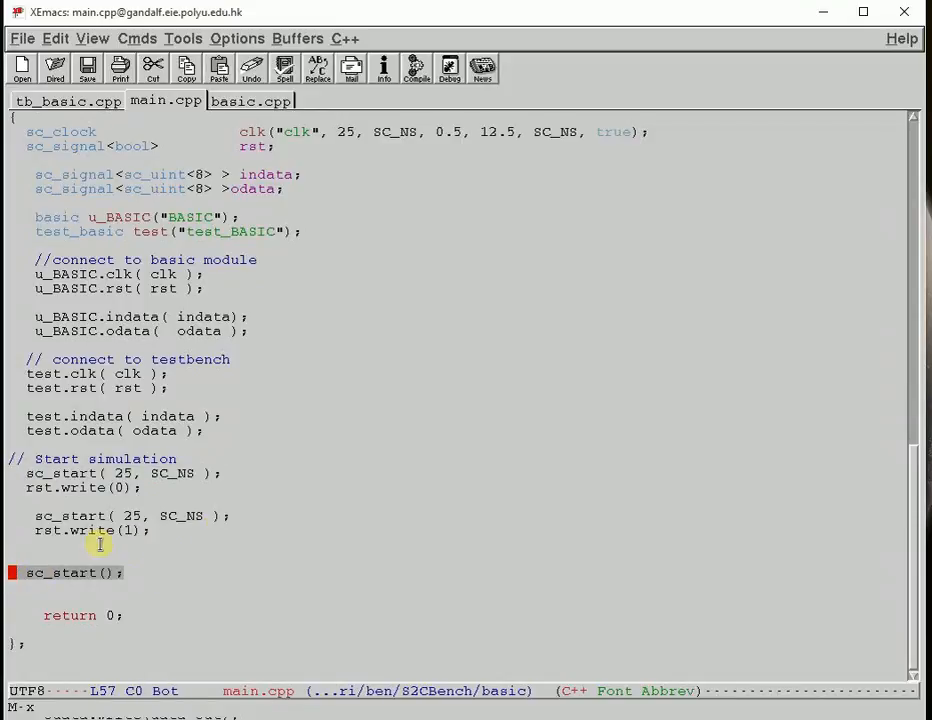
{"action": "left_click", "coordinate": [86, 67]}
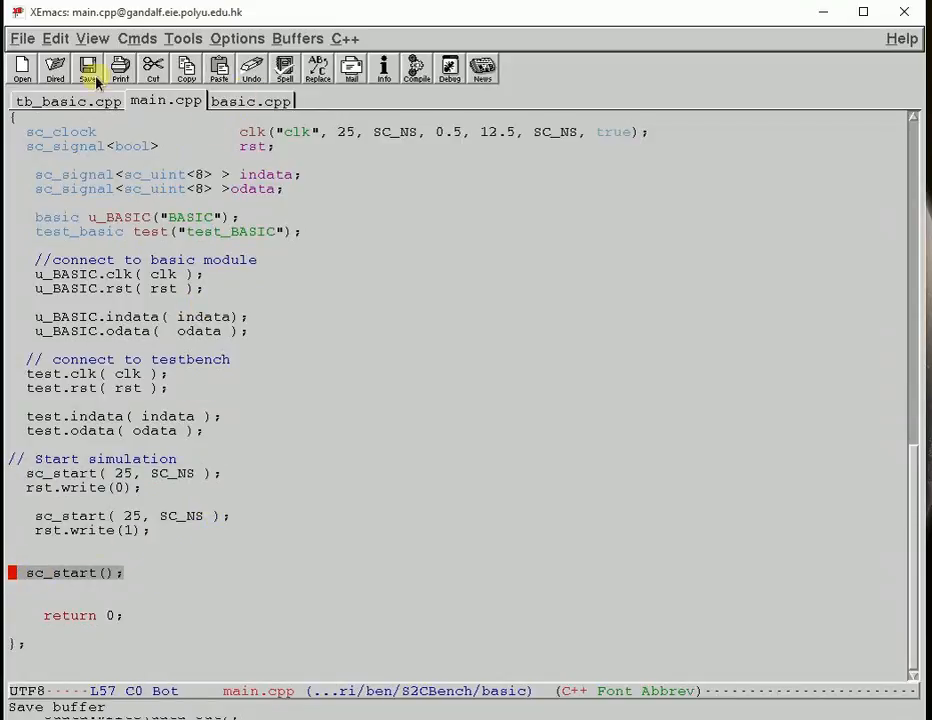
- Switch to tb_basic.cpp and point out the send and recv thread headers
{"action": "left_click", "coordinate": [68, 101]}
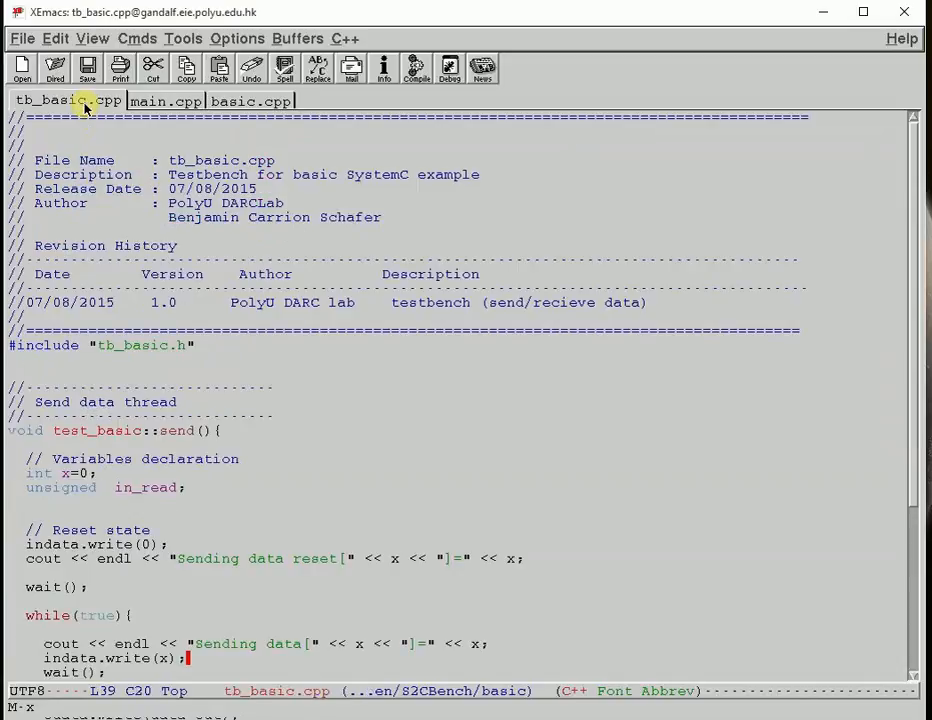
{"action": "scroll", "scroll_direction": "down", "scroll_amount": 3}
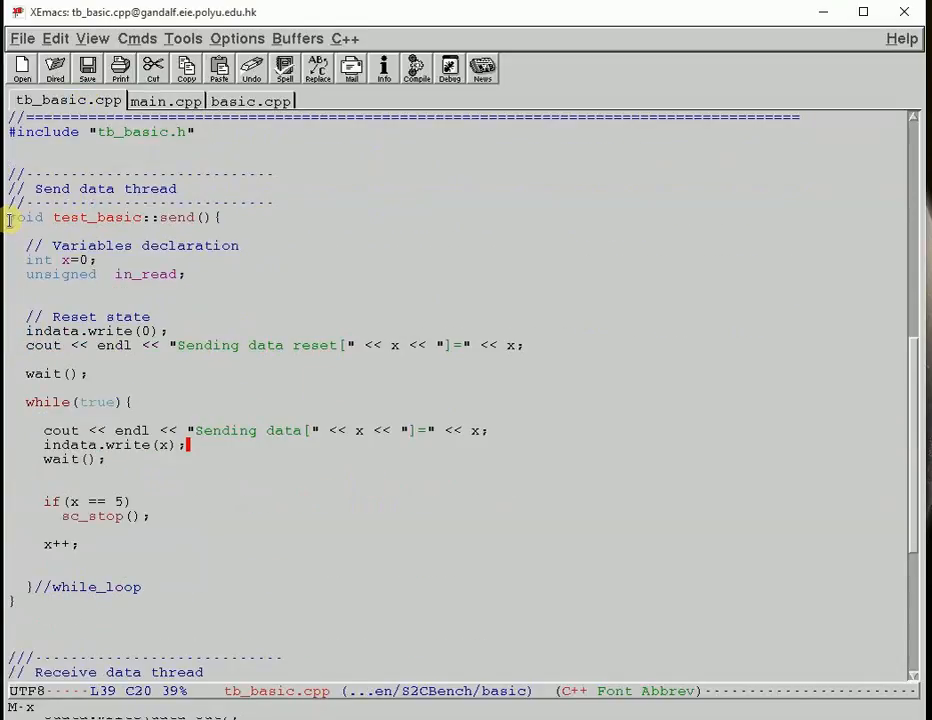
{"action": "left_click", "coordinate": [222, 217]}
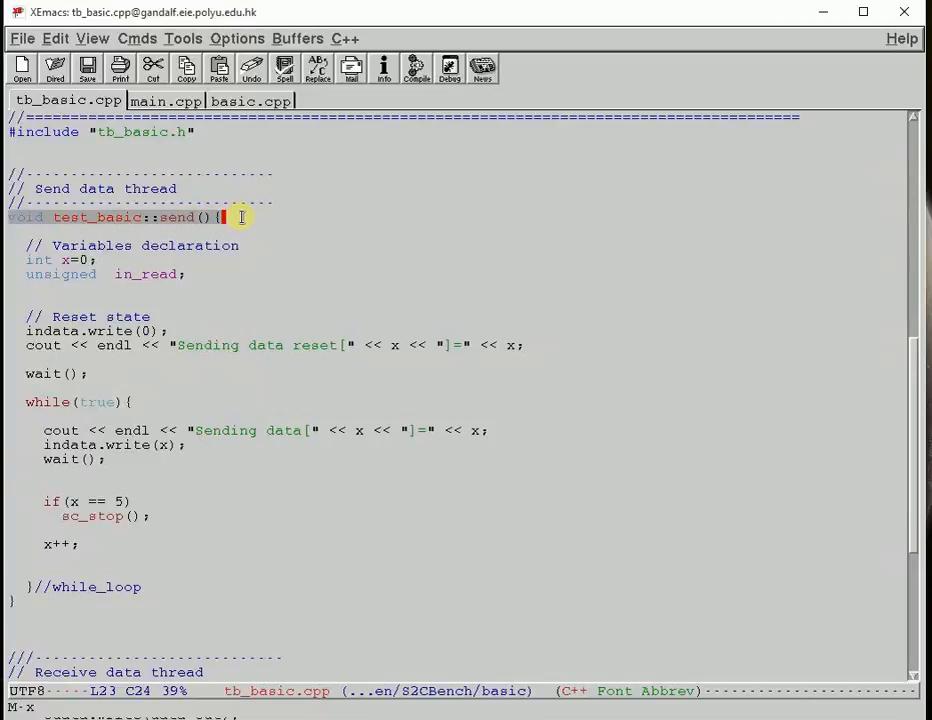
{"action": "scroll", "scroll_direction": "down", "scroll_amount": 3}
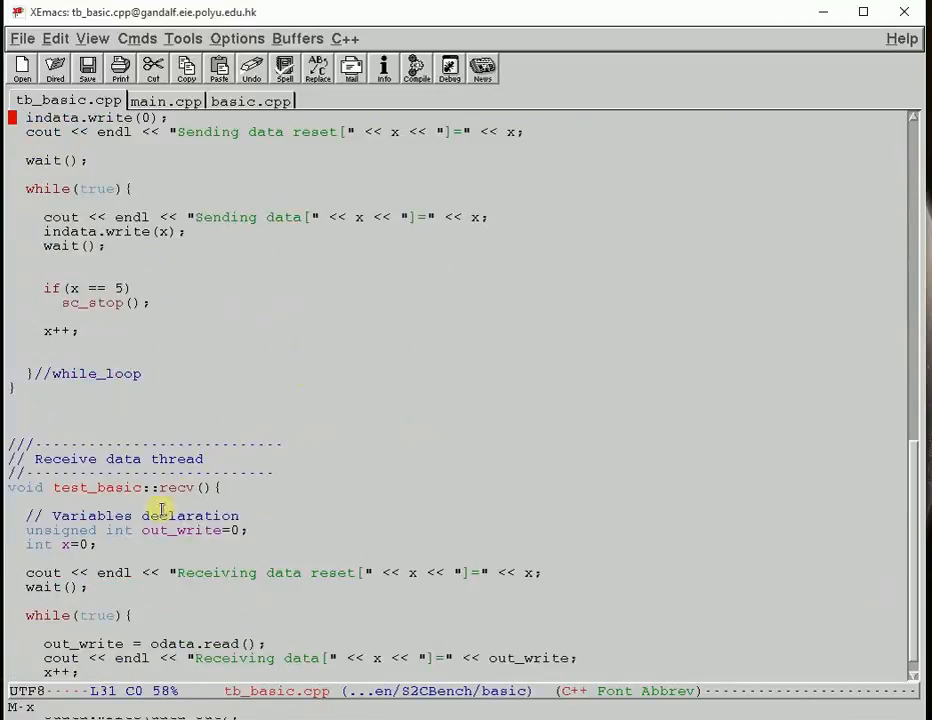
{"action": "left_click", "coordinate": [225, 487]}
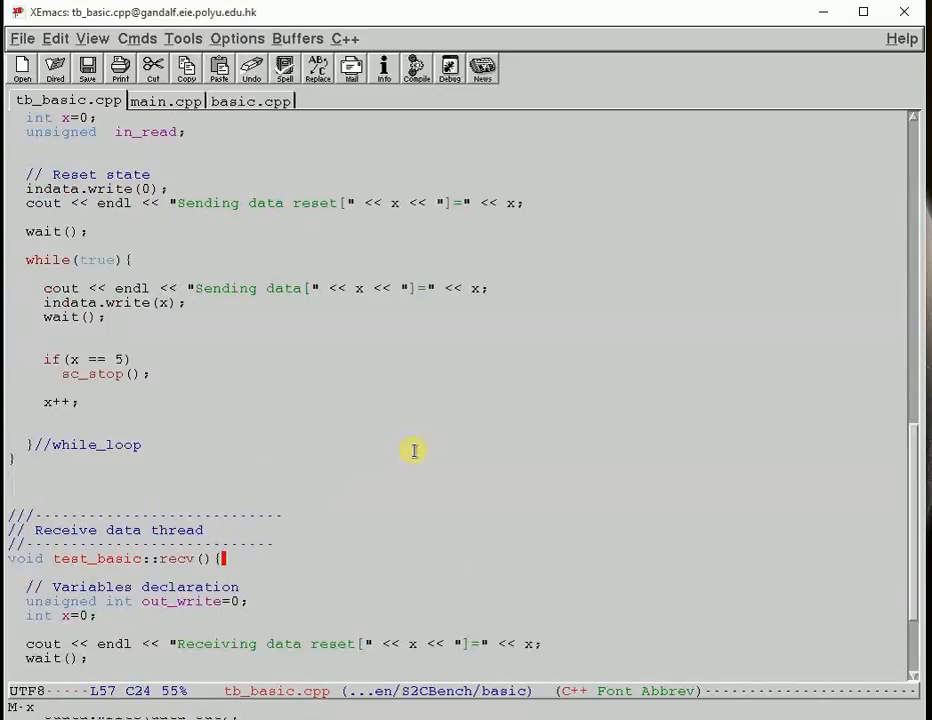
- Highlight the send thread's reset block, post-reset wait and x == 5 stop condition
{"action": "scroll", "scroll_direction": "up", "scroll_amount": 3}
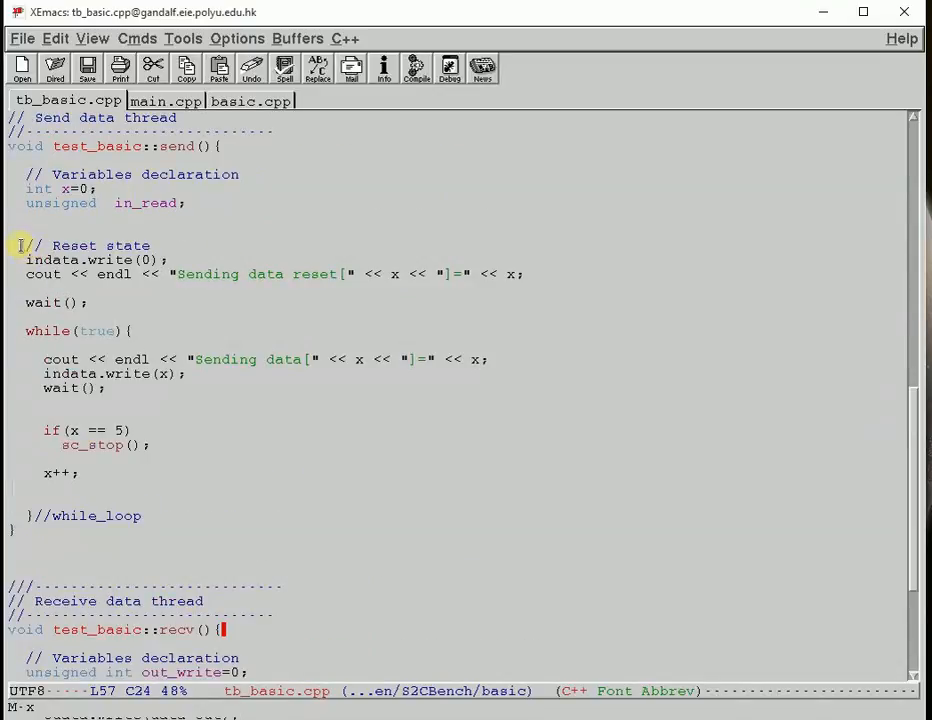
{"action": "left_click", "coordinate": [261, 262]}
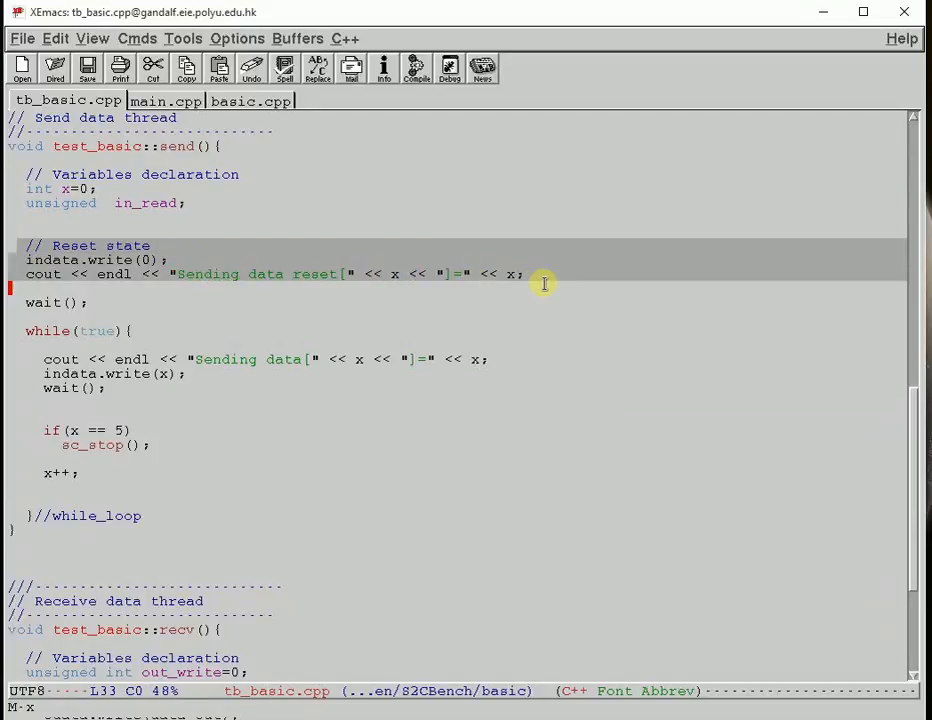
{"action": "left_click", "coordinate": [116, 302]}
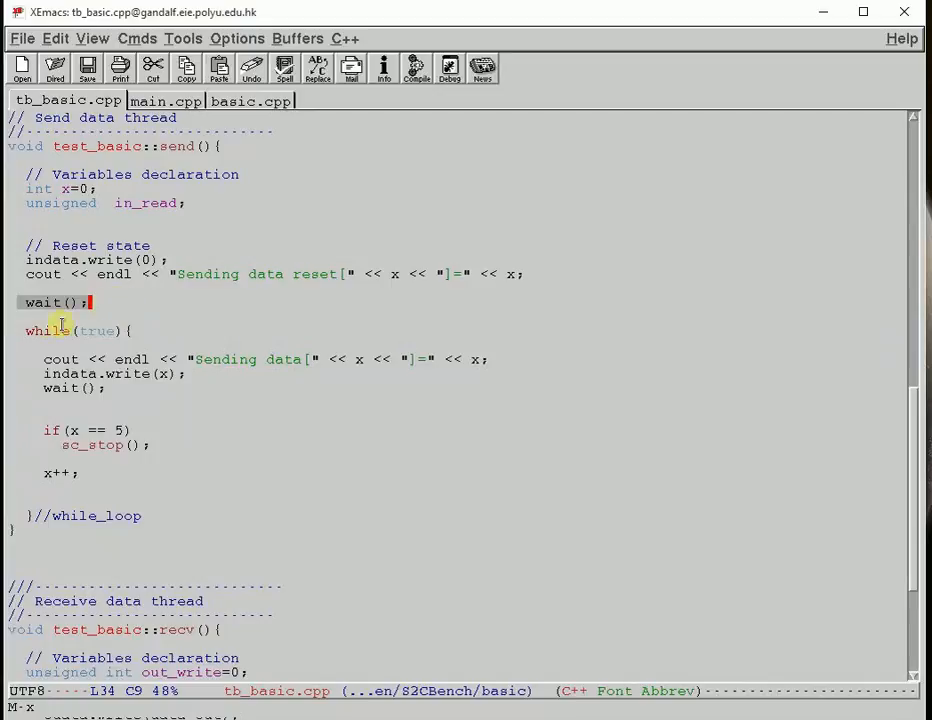
{"action": "left_click", "coordinate": [135, 330]}
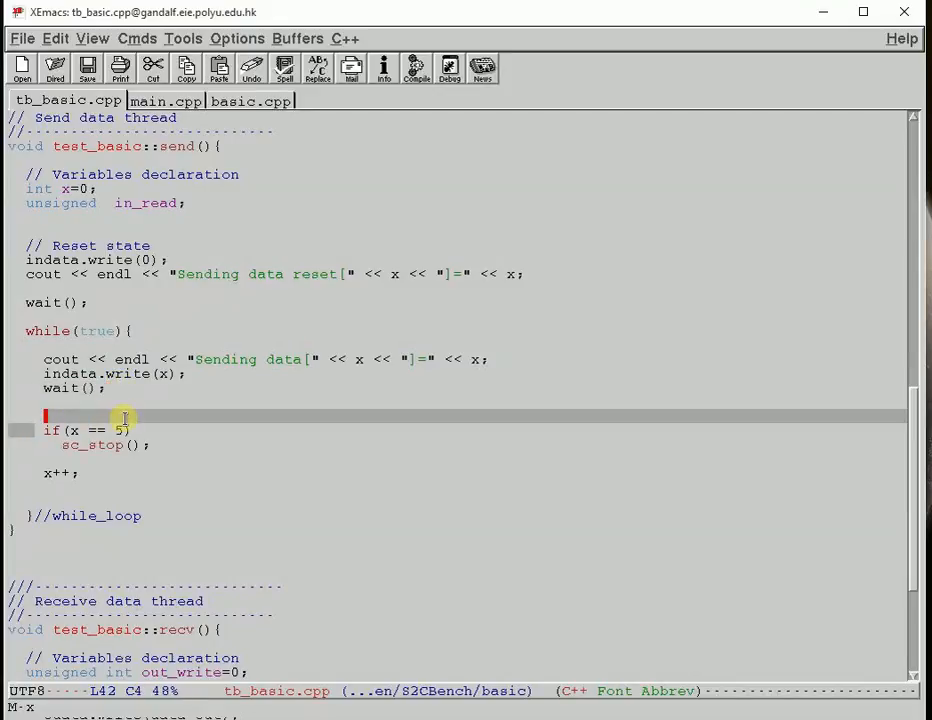
{"action": "scroll", "scroll_direction": "down", "scroll_amount": 3}
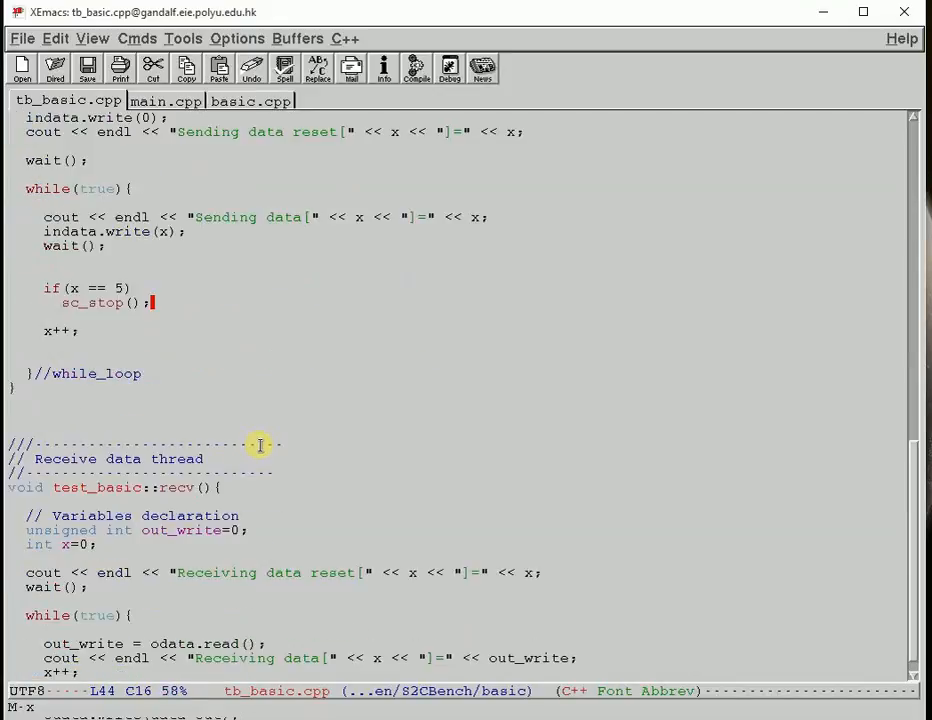
{"action": "scroll", "scroll_direction": "down", "scroll_amount": 3}
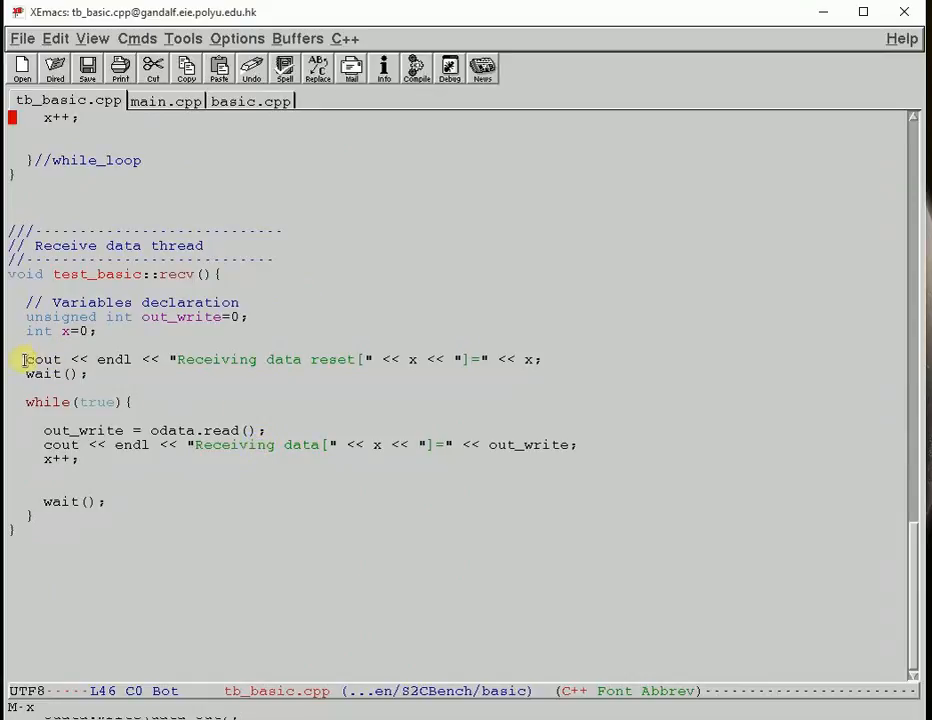
{"action": "left_click", "coordinate": [518, 359]}
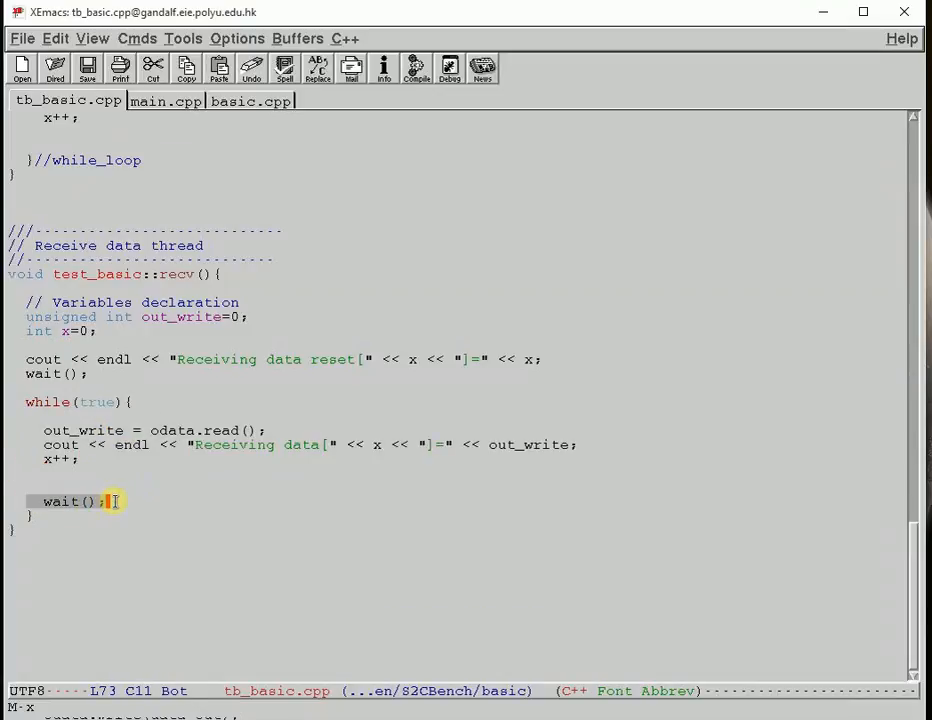
- In basic.cpp, highlight the Updating Data reset line, data write-back and wait, then show tb_basic.h
{"action": "left_click", "coordinate": [250, 100]}
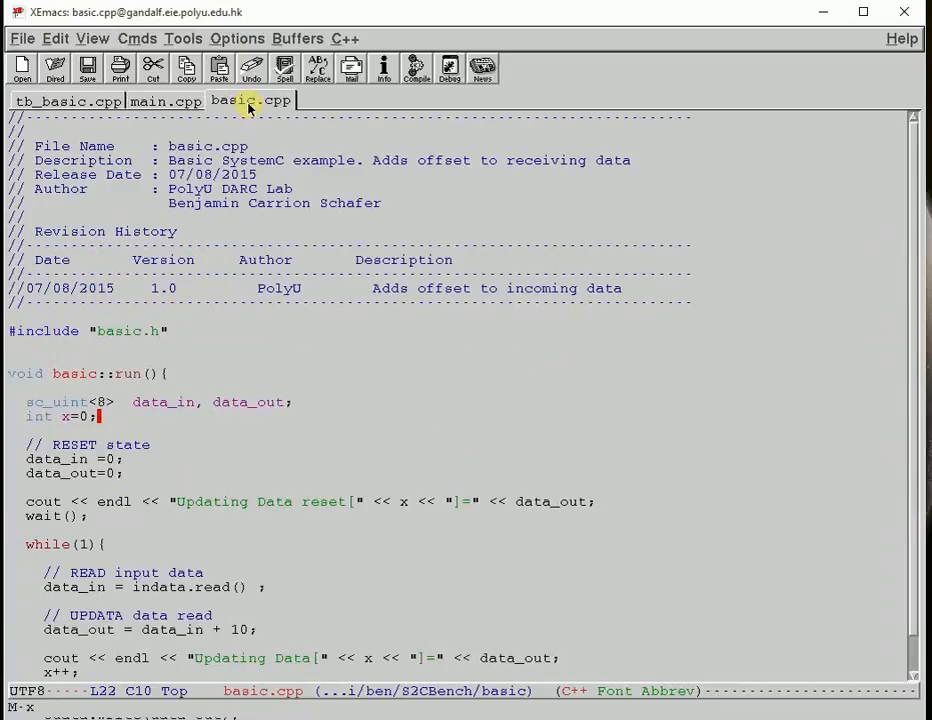
{"action": "mouse_move", "coordinate": [553, 401]}
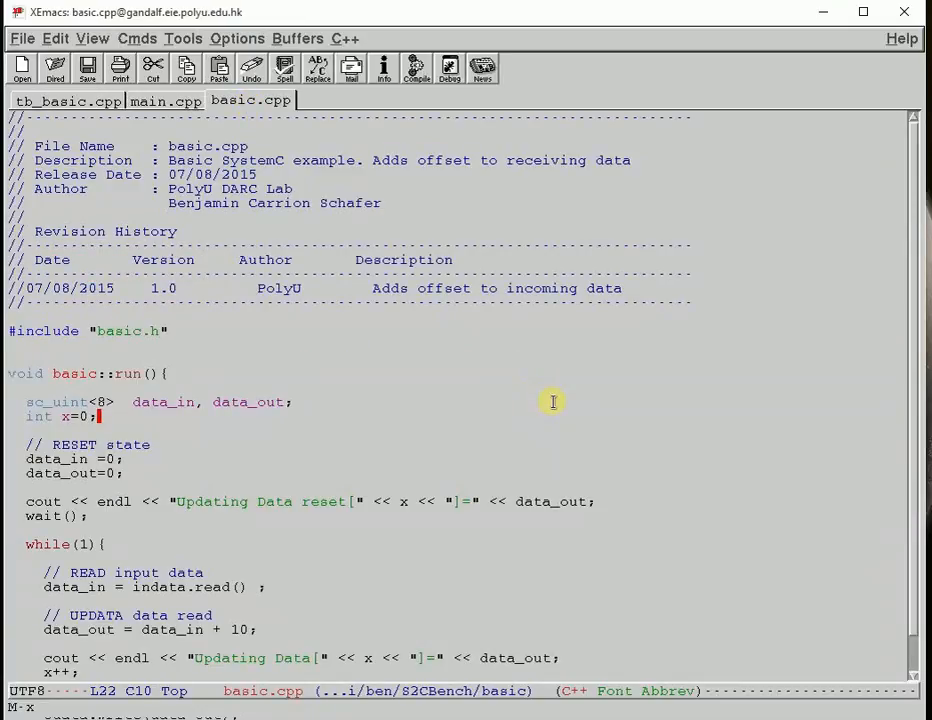
{"action": "scroll", "scroll_direction": "down", "scroll_amount": 3}
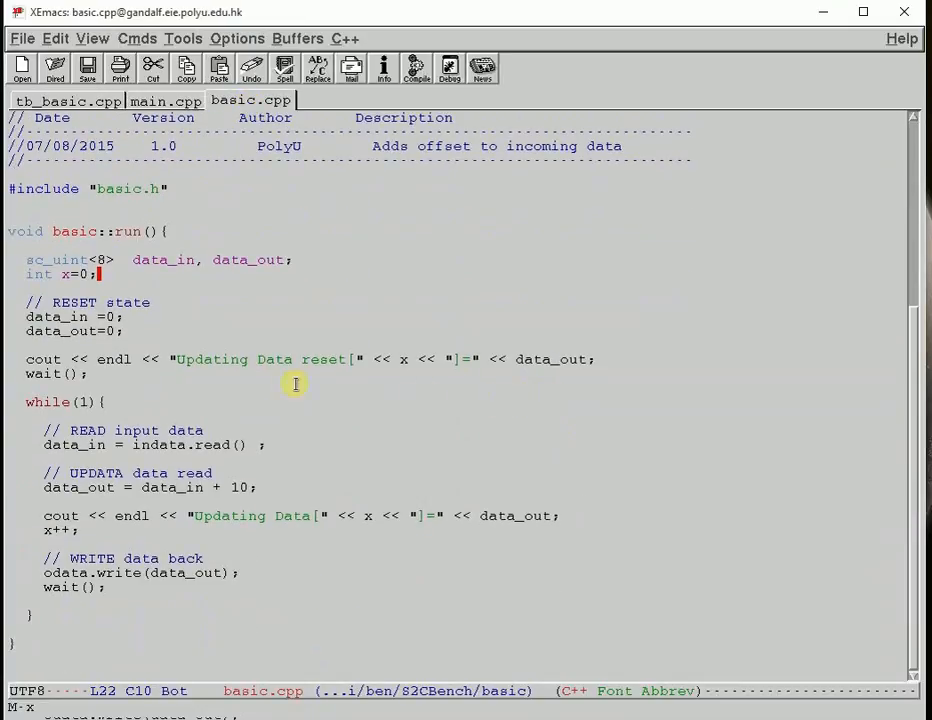
{"action": "left_click", "coordinate": [508, 359]}
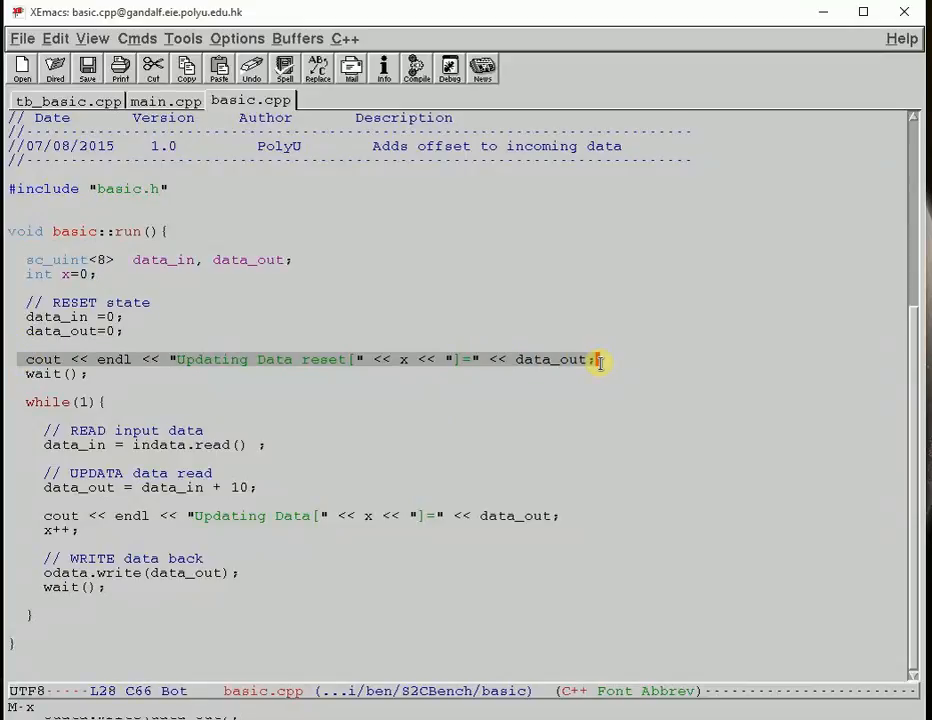
{"action": "left_click", "coordinate": [88, 373]}
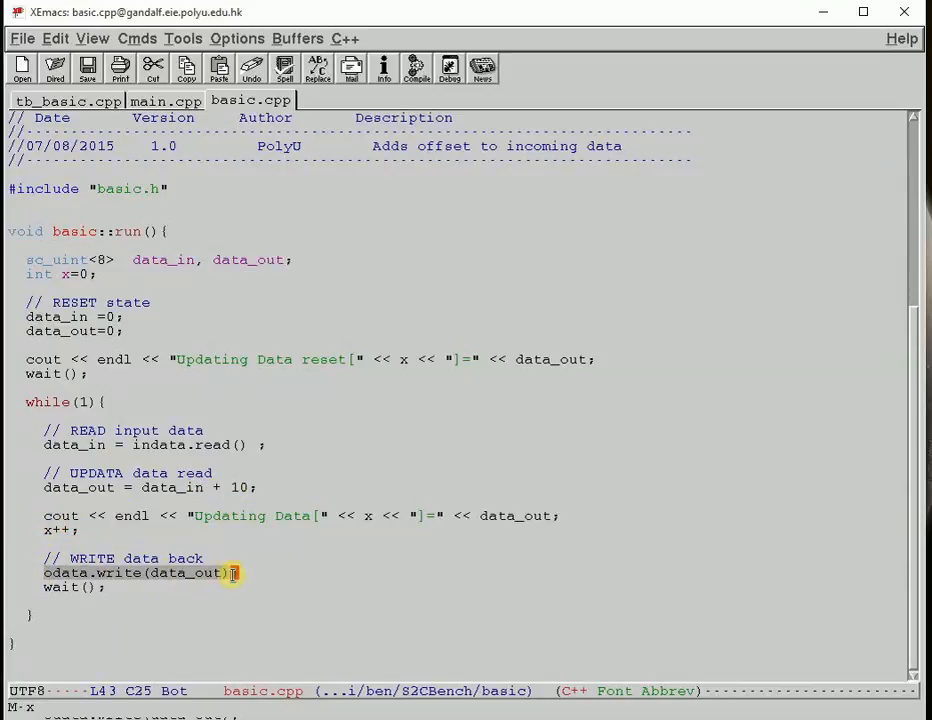
{"action": "left_click", "coordinate": [108, 587]}
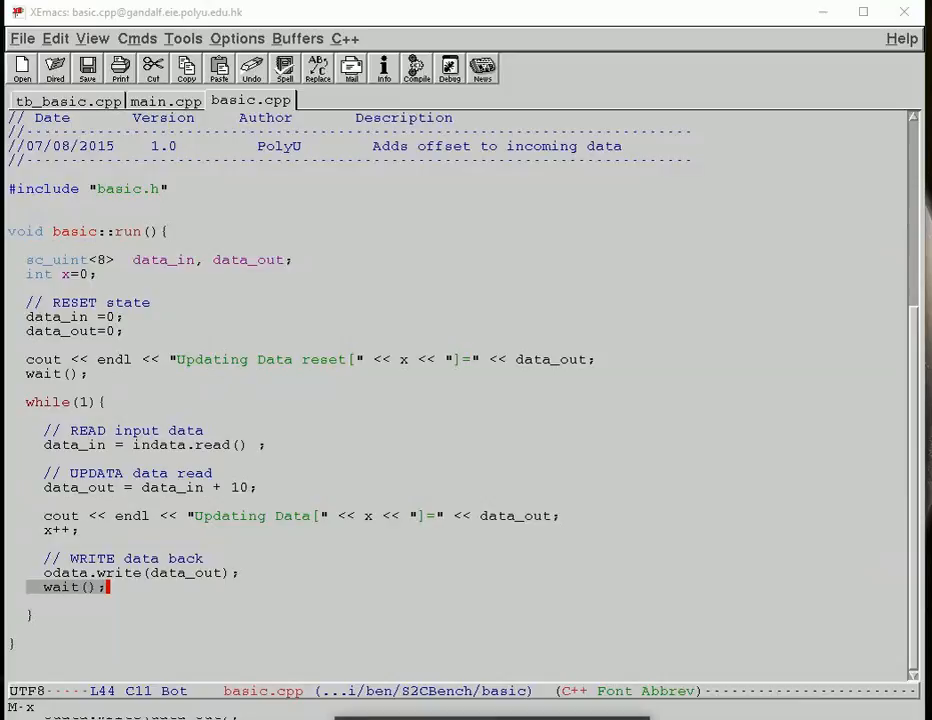
{"action": "left_click", "coordinate": [59, 100]}
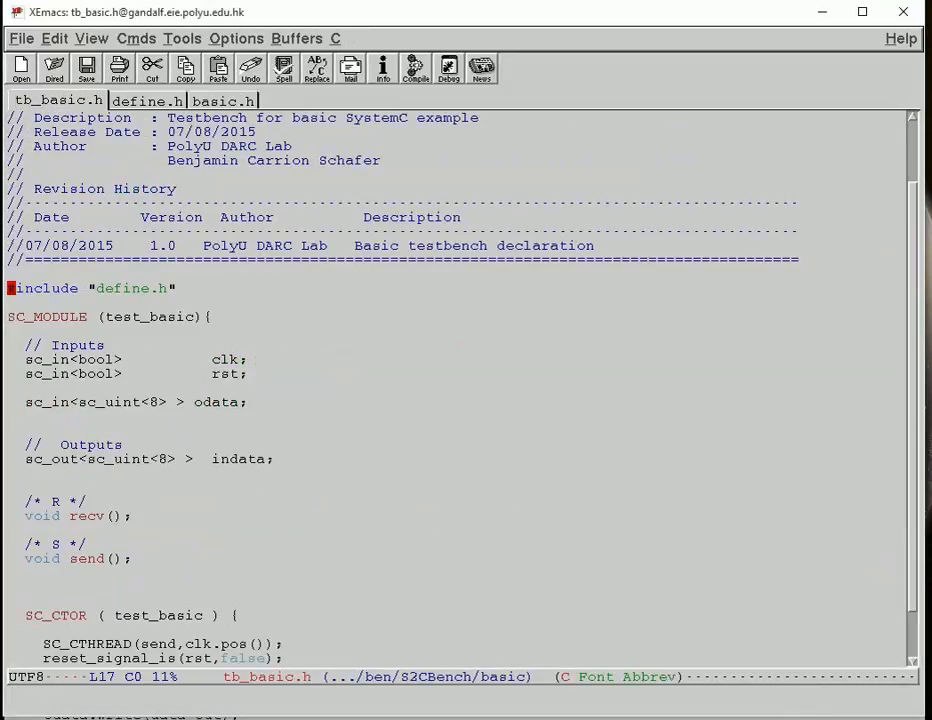
{"action": "mouse_move", "coordinate": [258, 374]}
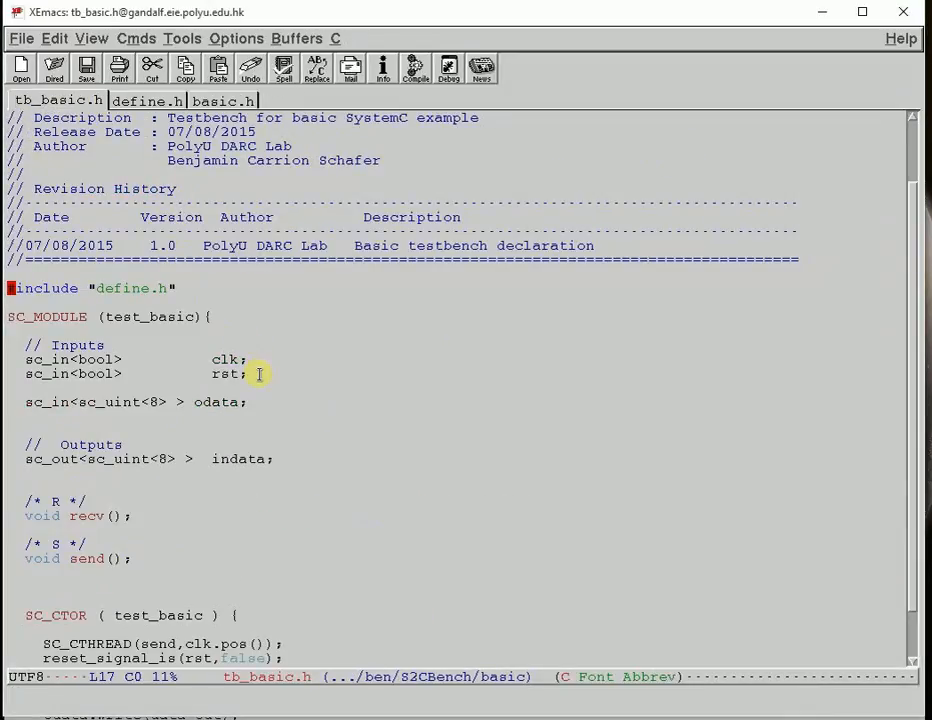
- Scroll tb_basic.h to its SC_CTOR thread registrations, then switch to basic.h
{"action": "scroll", "scroll_direction": "down", "scroll_amount": 3}
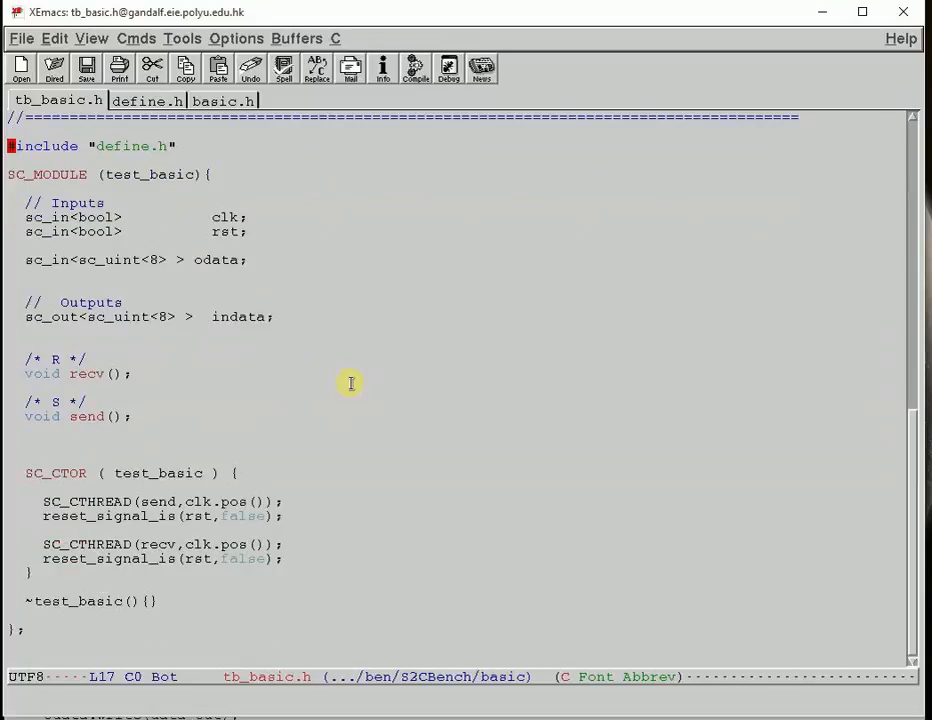
{"action": "mouse_move", "coordinate": [567, 258]}
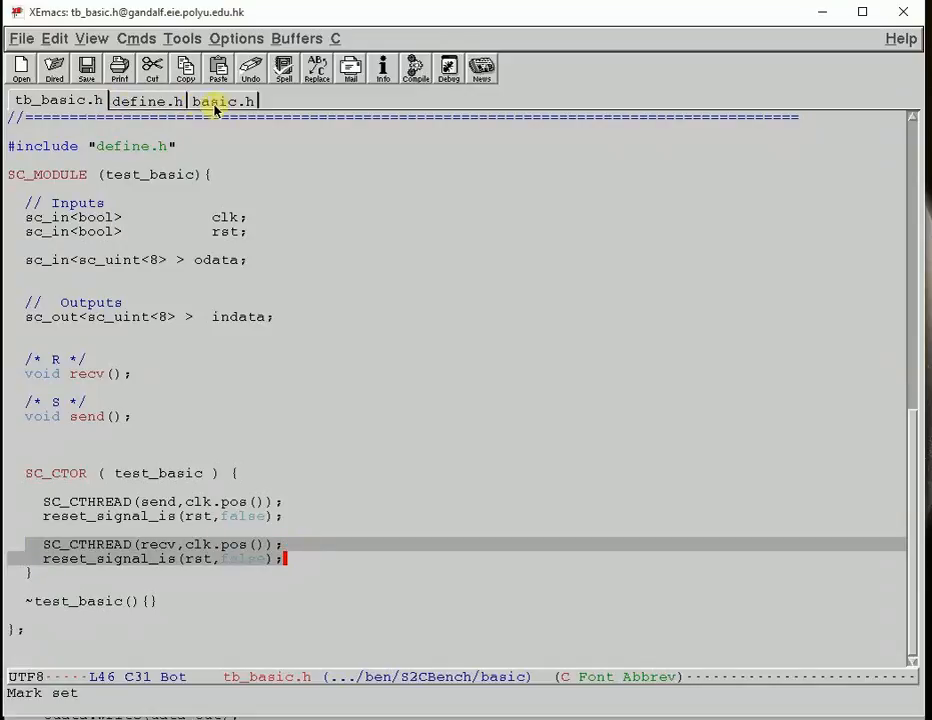
{"action": "left_click", "coordinate": [222, 100]}
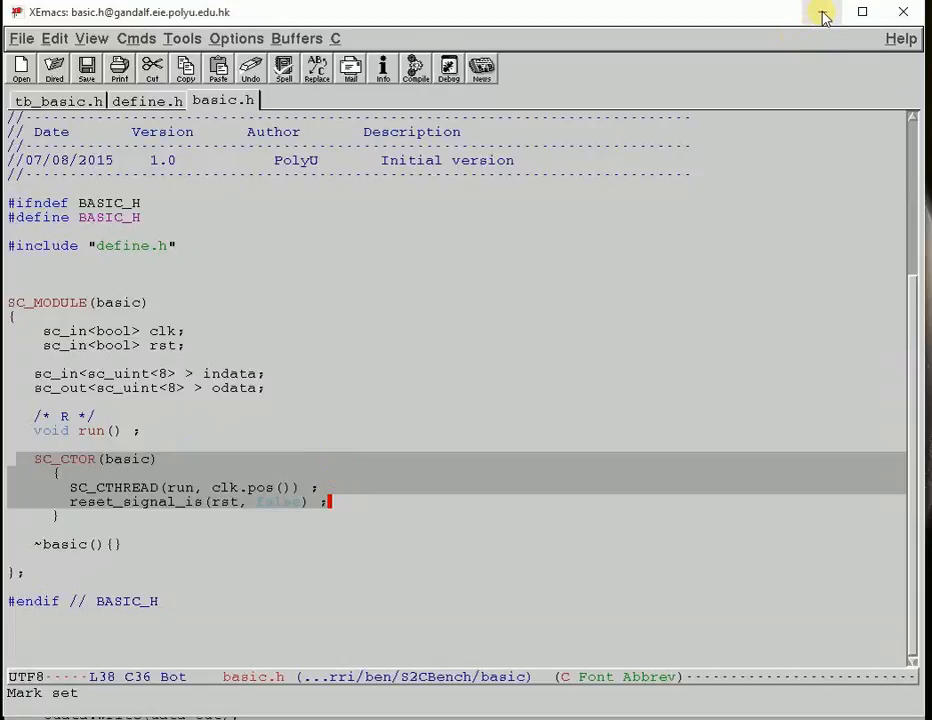
{"action": "mouse_move", "coordinate": [823, 18]}
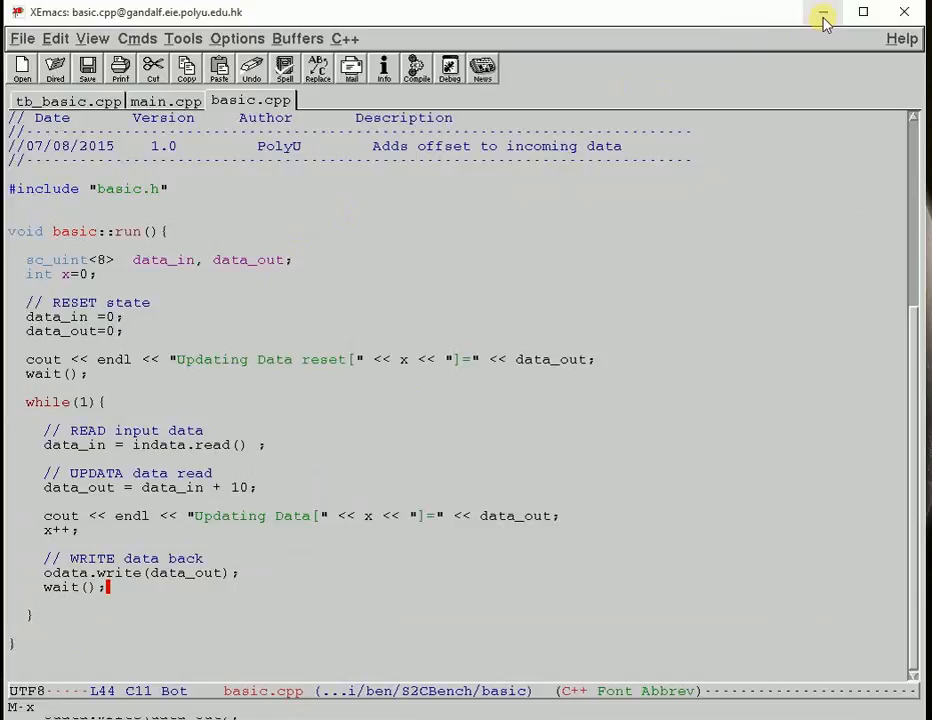
- Minimize the basic.cpp XEmacs window to get back to the terminal
{"action": "left_click", "coordinate": [822, 18]}
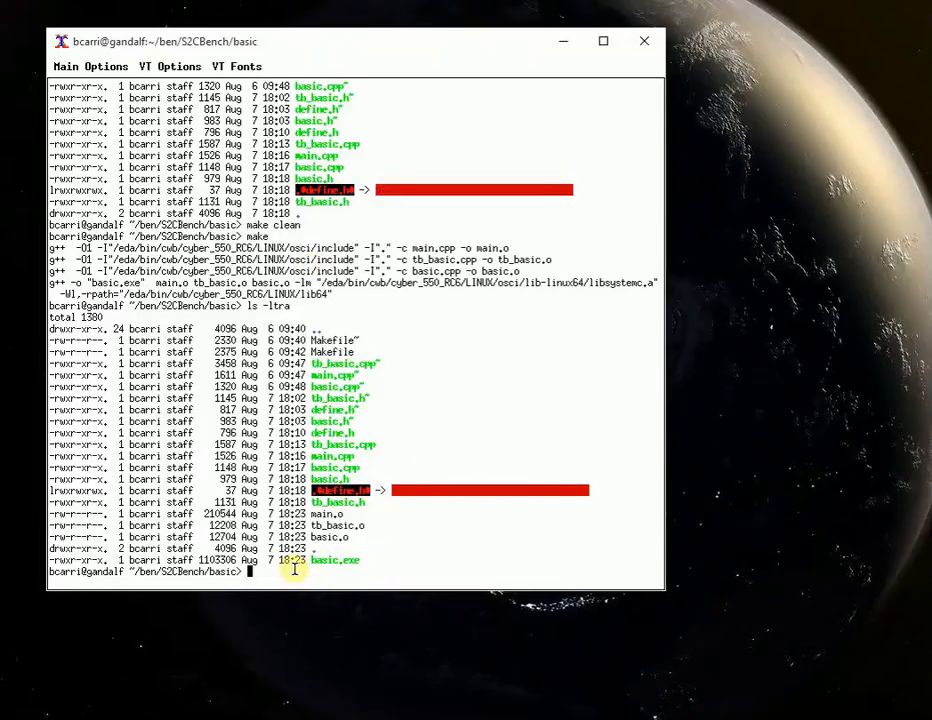
- Run ./basic.exe in the xterm to start the simulation
{"action": "type", "text": "./basic."}
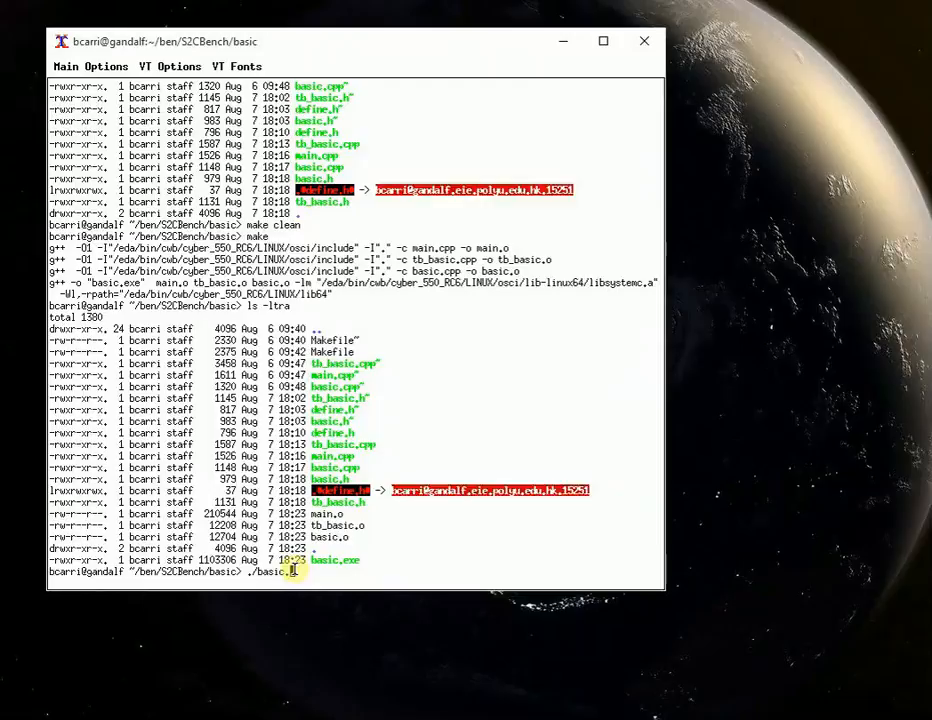
{"action": "key", "text": "Return"}
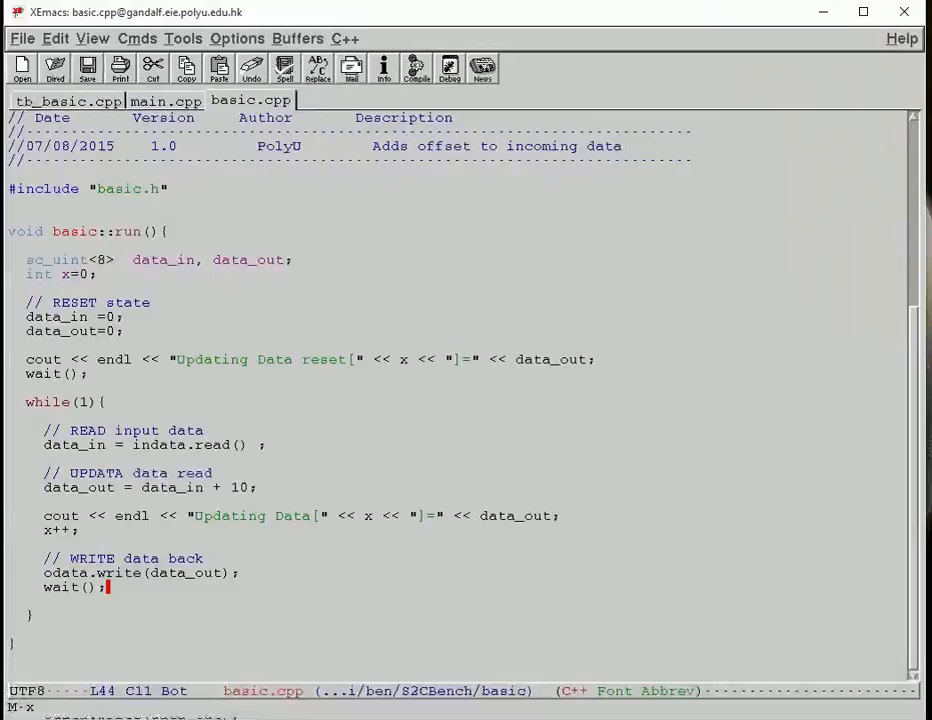
- Place the XEmacs window beside the simulation output, then switch to main.cpp
{"action": "left_click", "coordinate": [119, 67]}
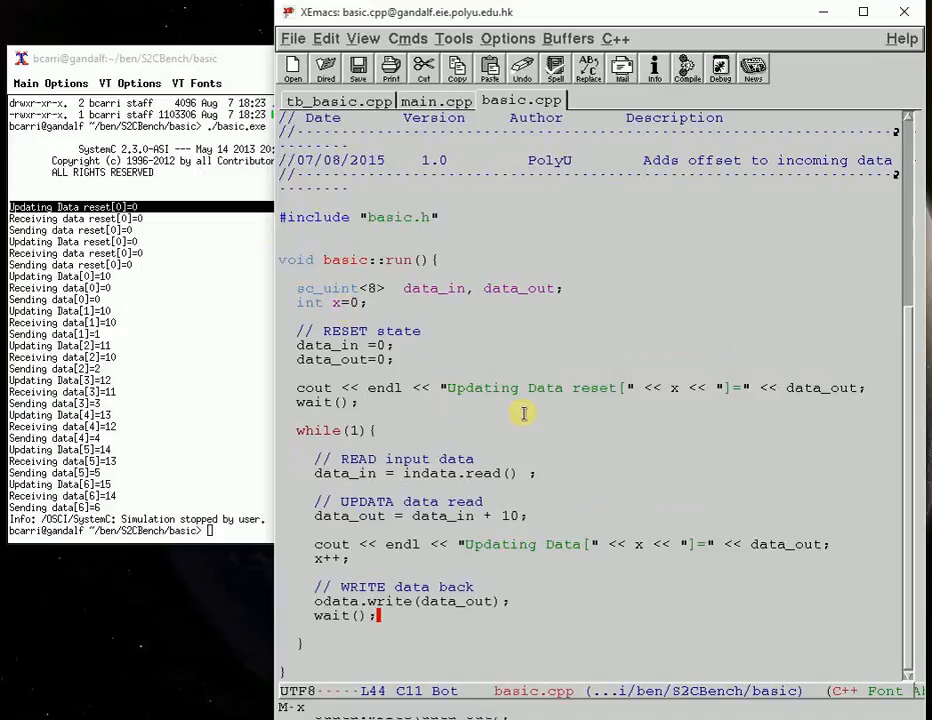
{"action": "mouse_move", "coordinate": [573, 430]}
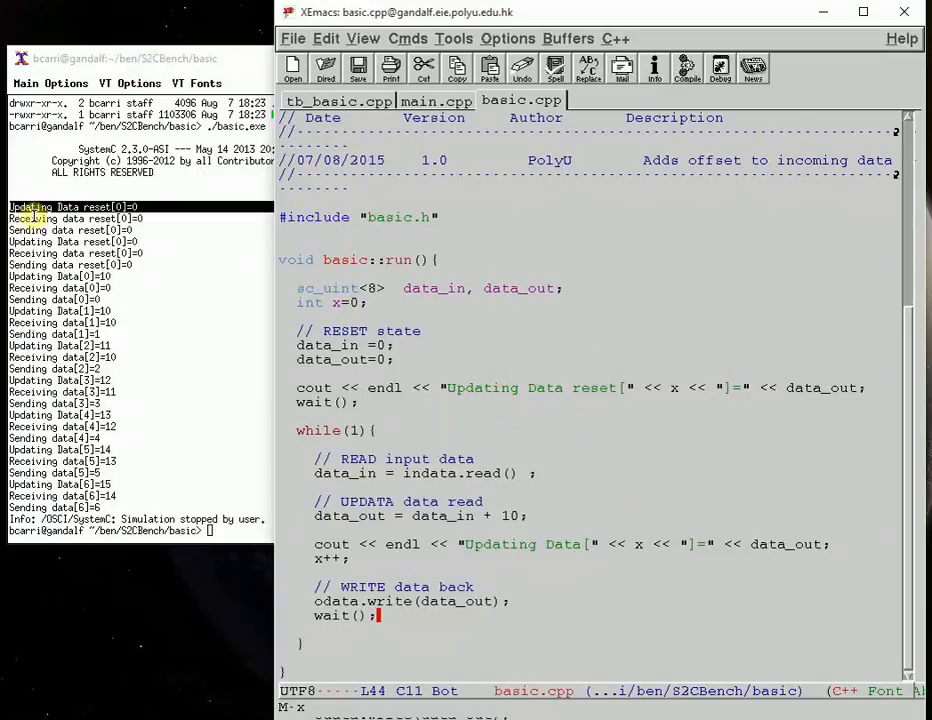
{"action": "mouse_move", "coordinate": [388, 423]}
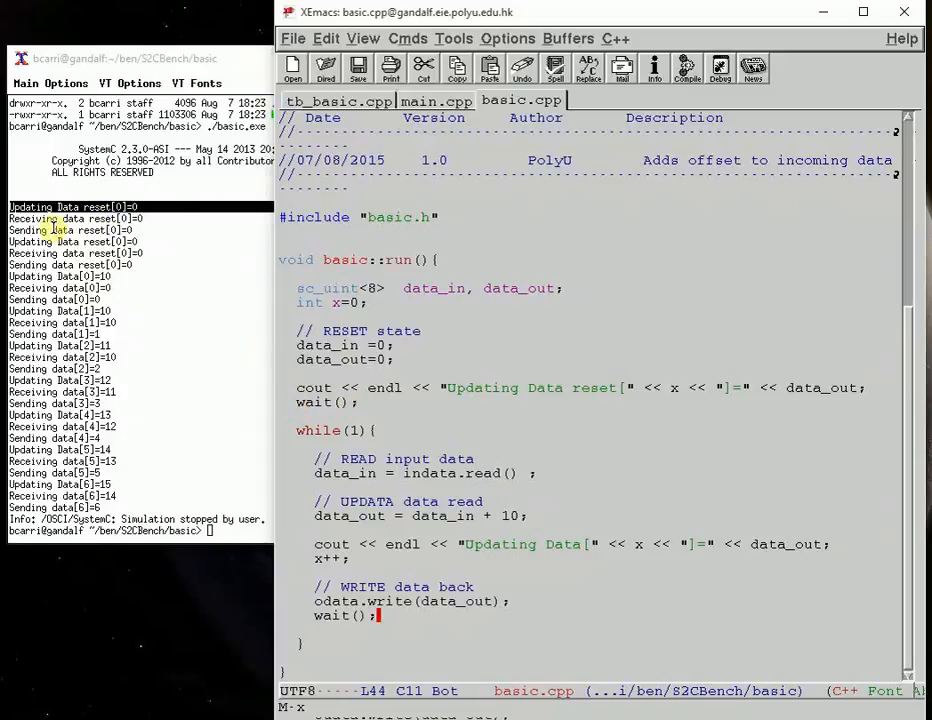
{"action": "left_click", "coordinate": [435, 100]}
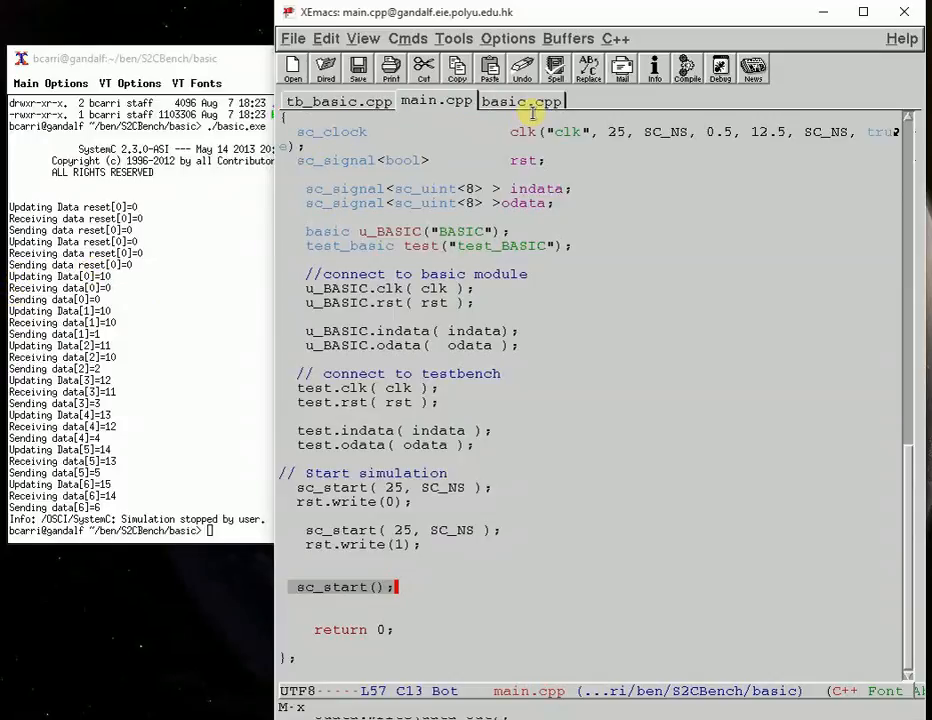
- Switch to tb_basic.cpp and show its while(true) receive loop
{"action": "left_click", "coordinate": [338, 100]}
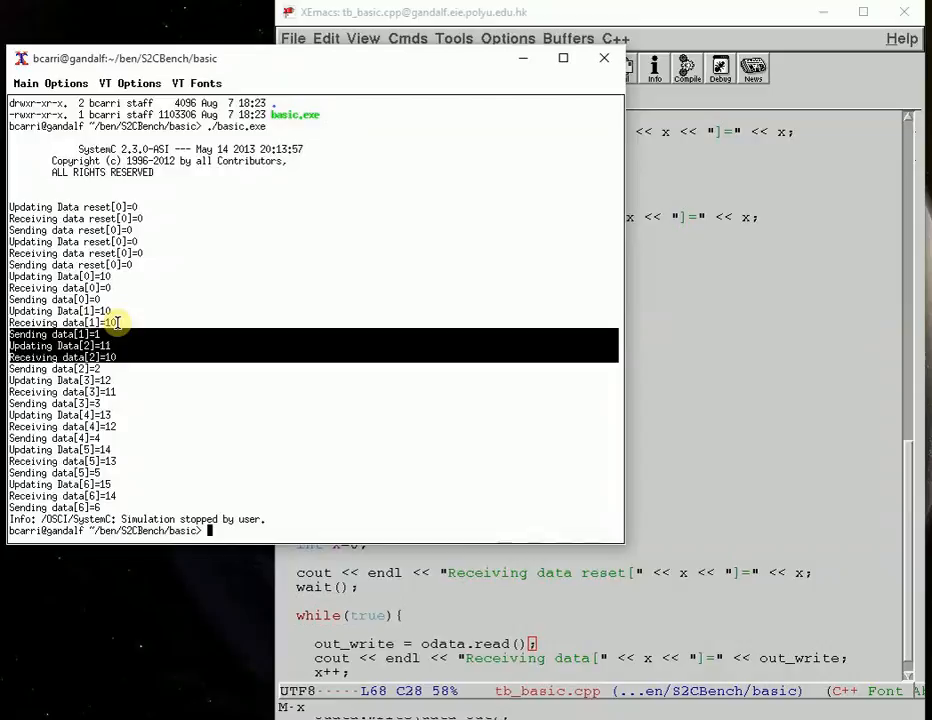
{"action": "mouse_move", "coordinate": [510, 463]}
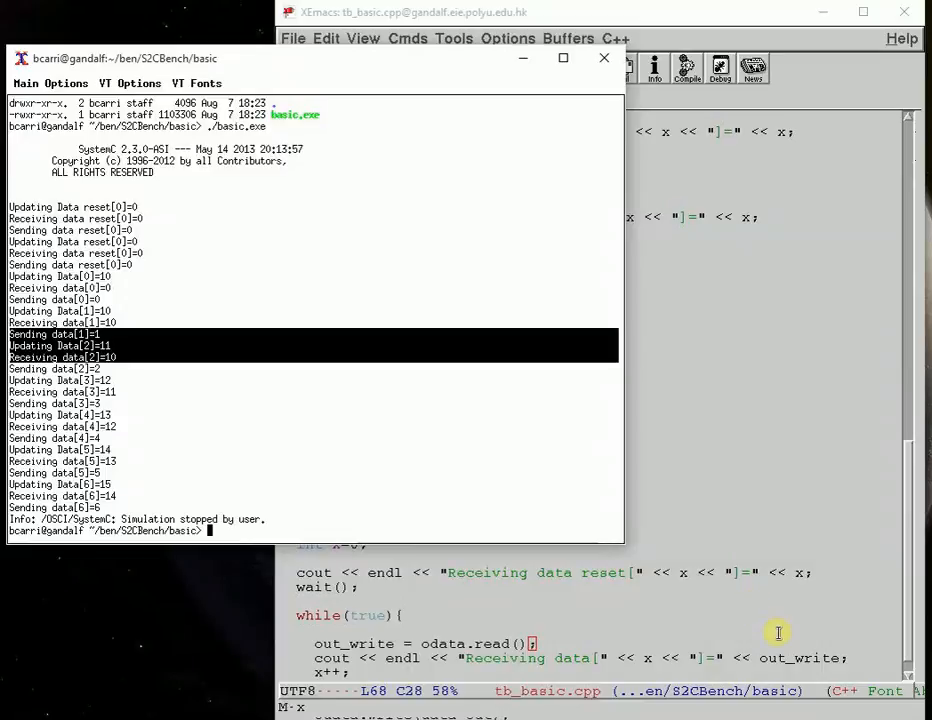
{"action": "mouse_move", "coordinate": [162, 432]}
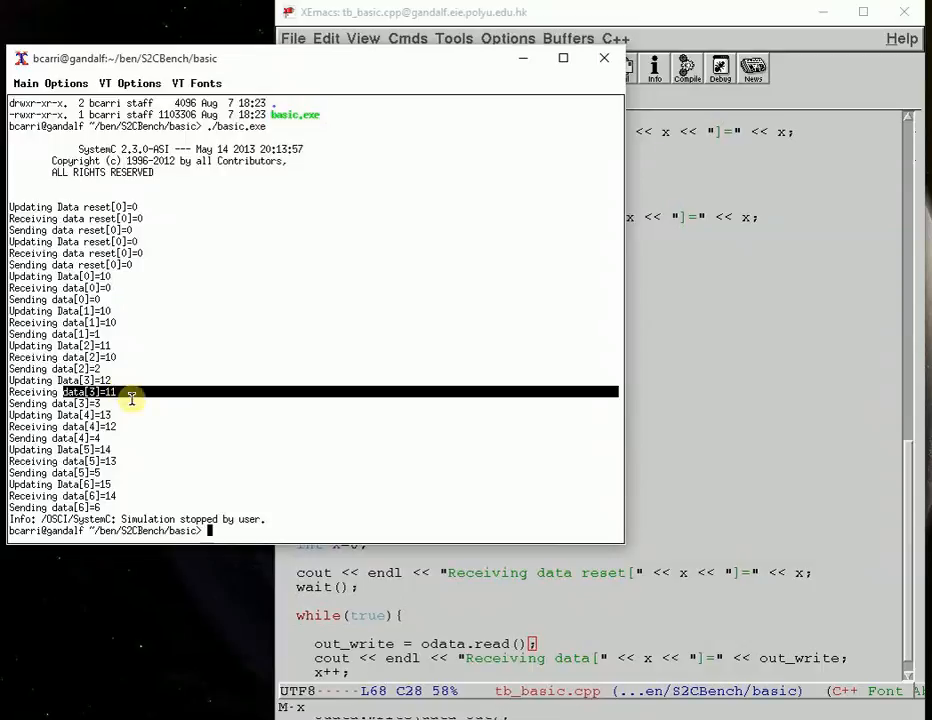
{"action": "mouse_move", "coordinate": [262, 442]}
{"action": "type", "text": "make"}
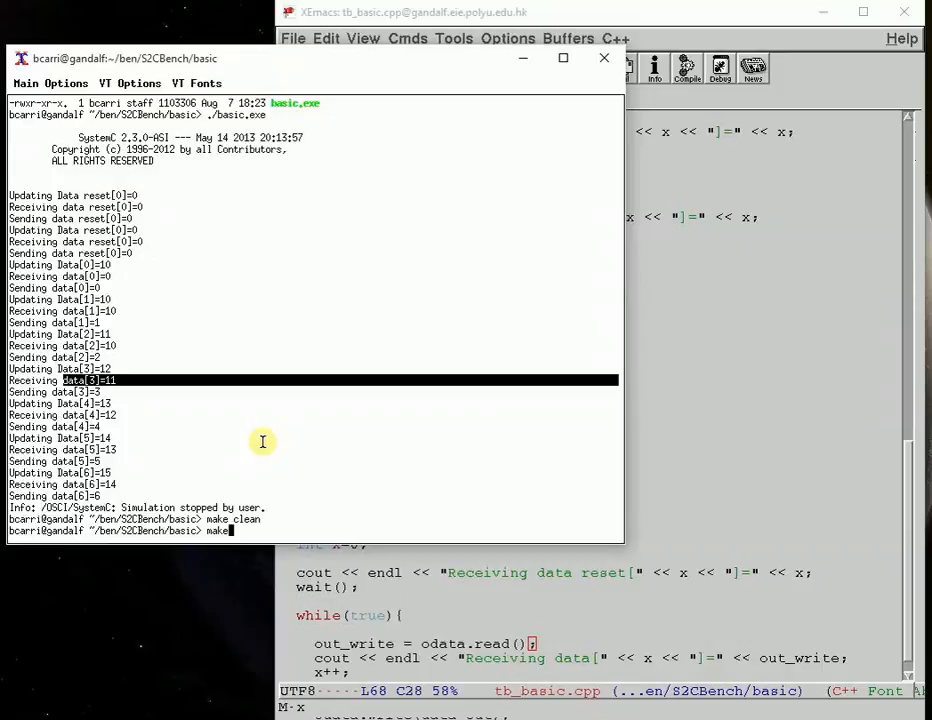
- Rebuild the example with make and rerun ./basic.exe to print the data lines again
{"action": "key", "text": "Return"}
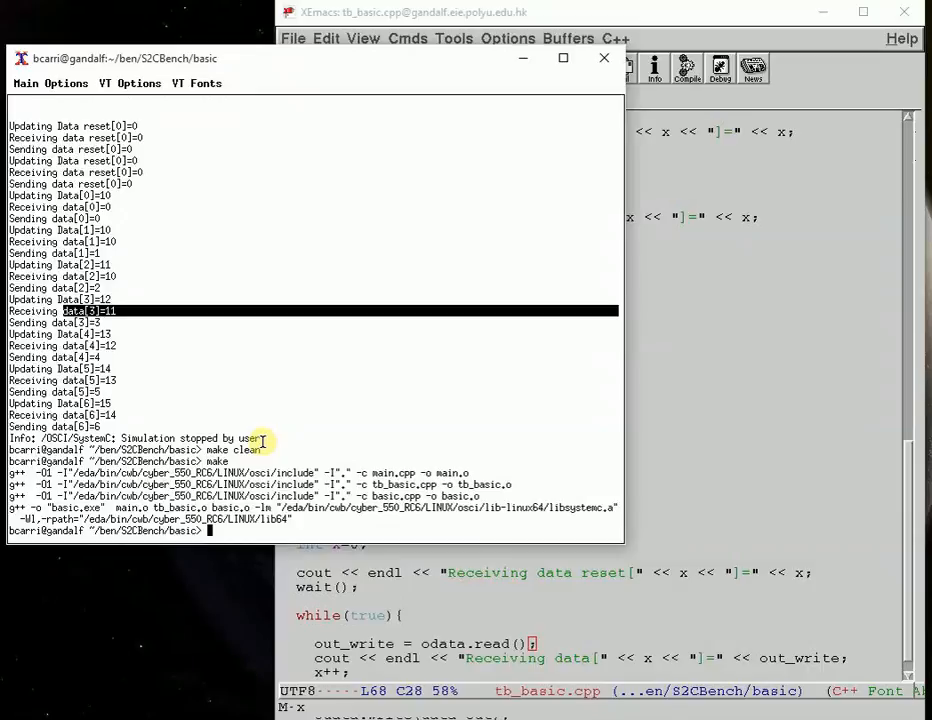
{"action": "type", "text": "./basic.exe"}
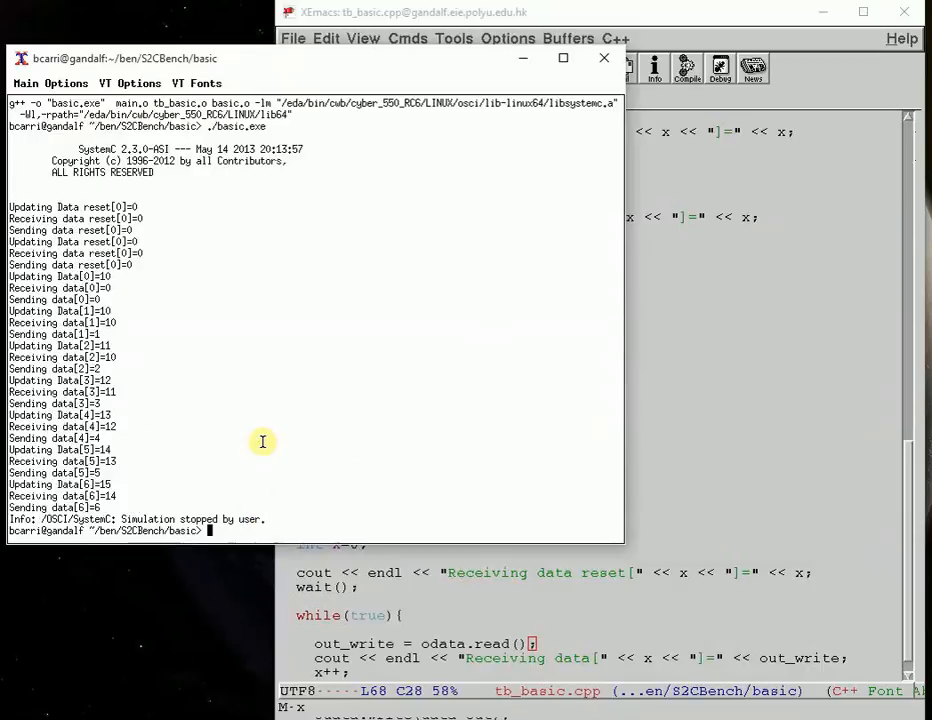
{"action": "mouse_move", "coordinate": [200, 341]}
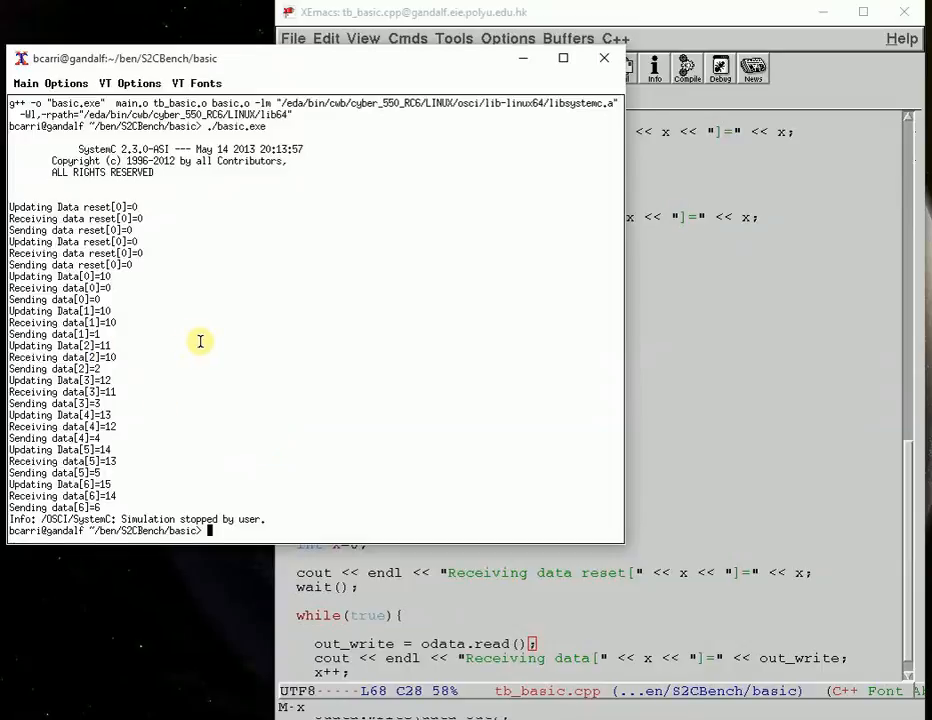